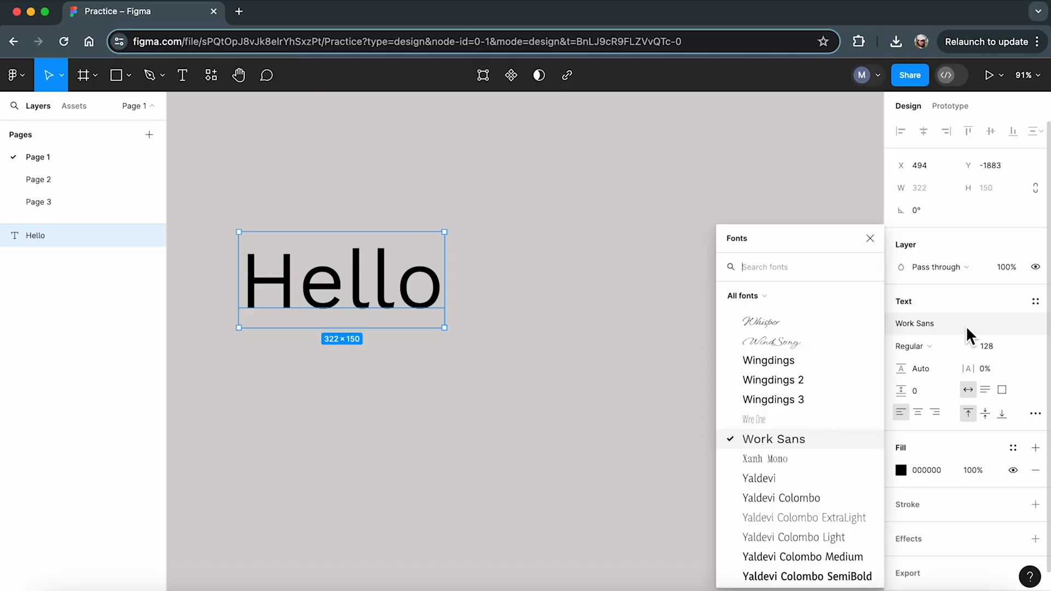
Search the font list for 'gotham' for the Hello text and find no matches.
text(gotham)
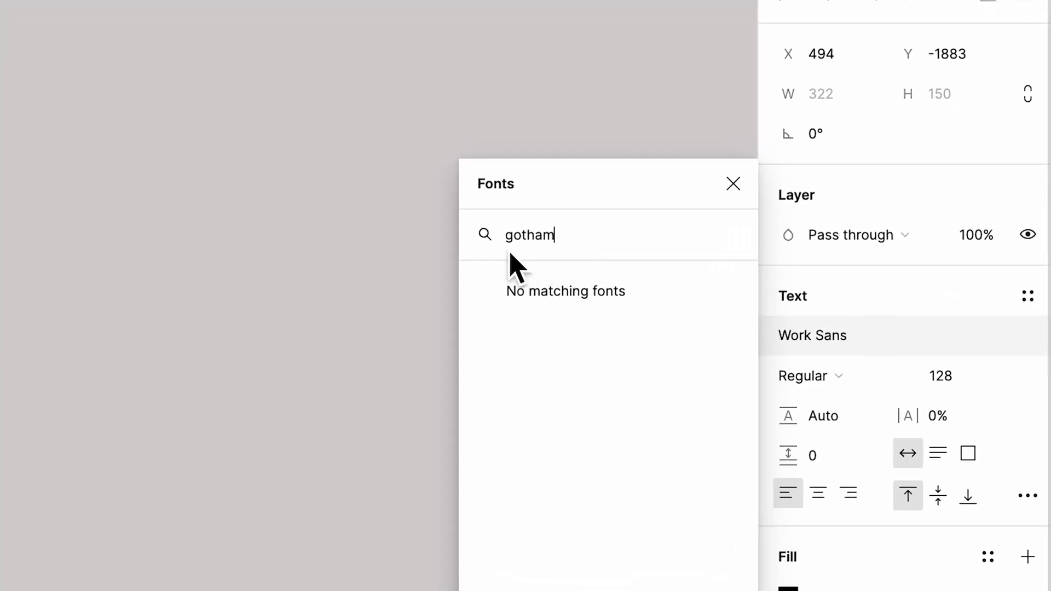
mouse_move(439, 224)
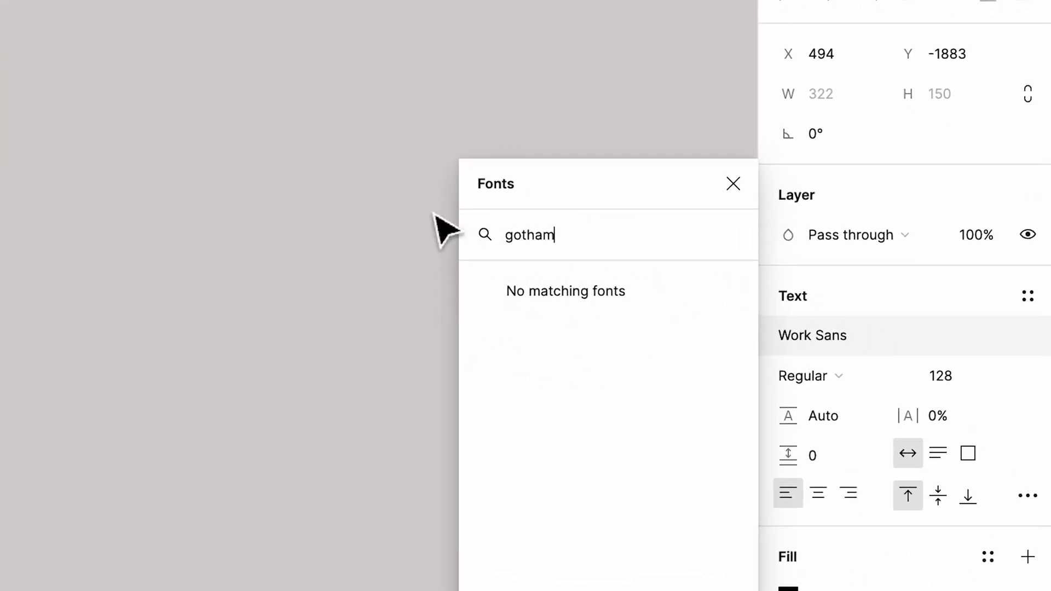
Review the 'Add a font to Figma design' article down to the collaborators caution.
click(637, 11)
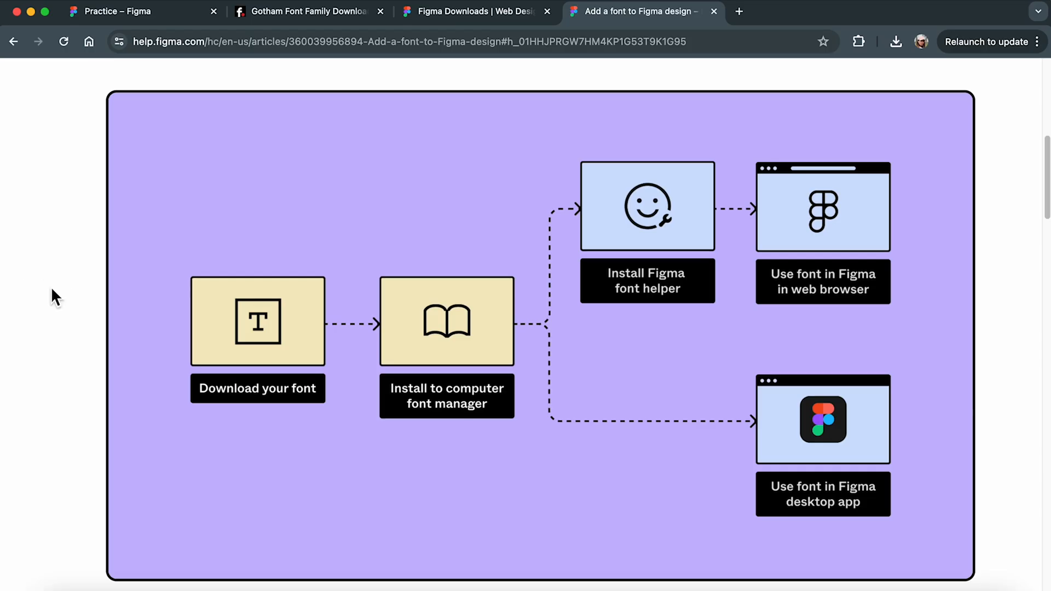
scroll(down, 3)
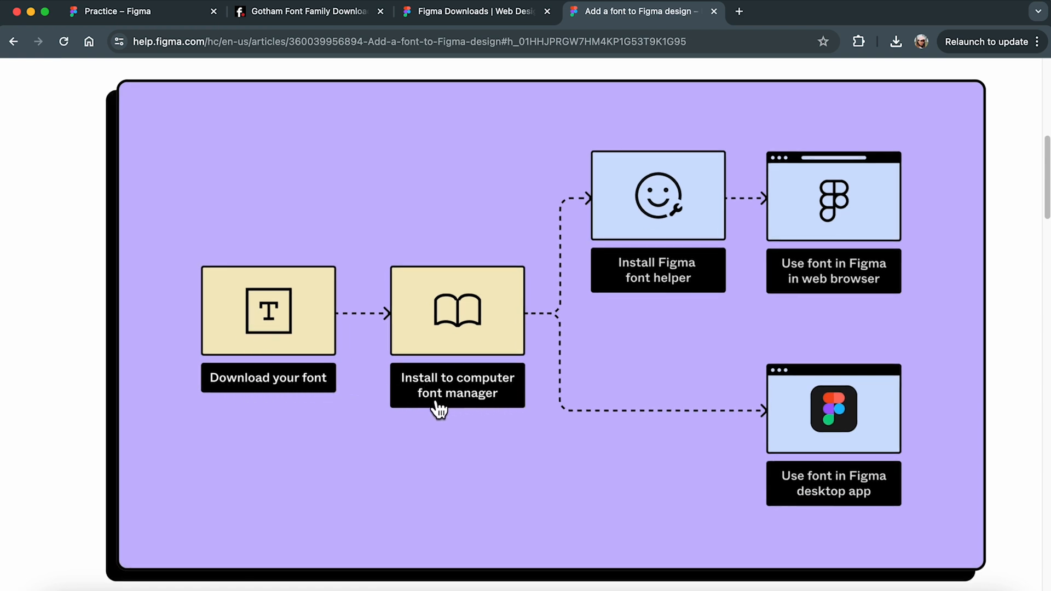
mouse_move(753, 439)
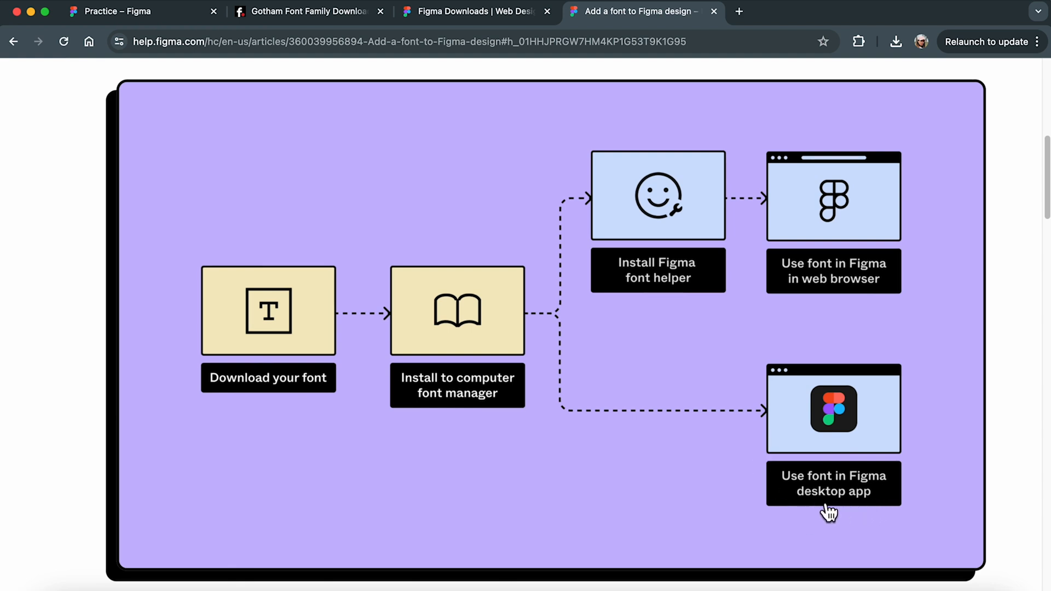
mouse_move(889, 373)
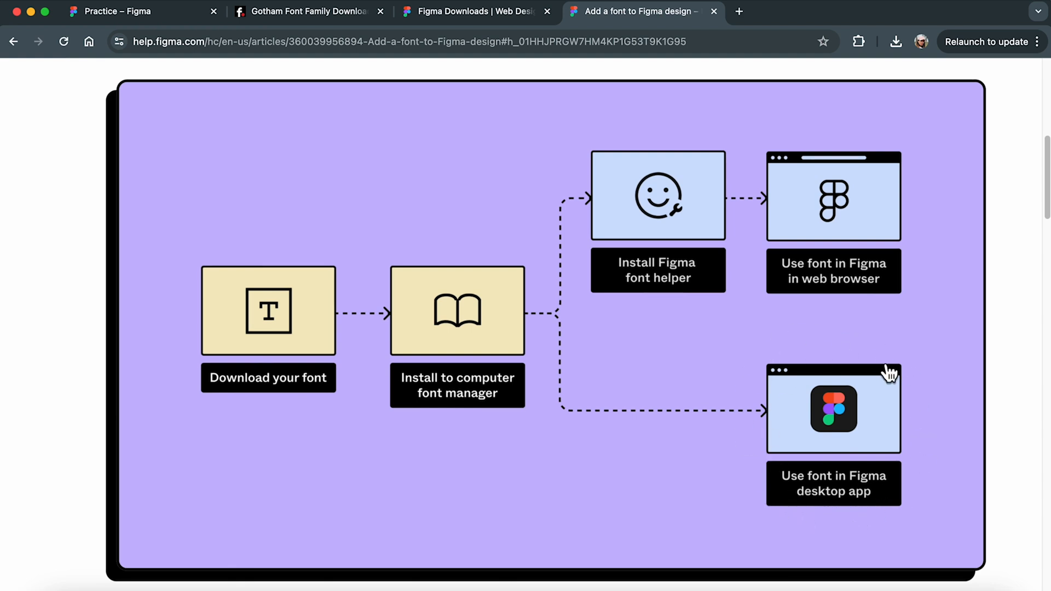
mouse_move(735, 439)
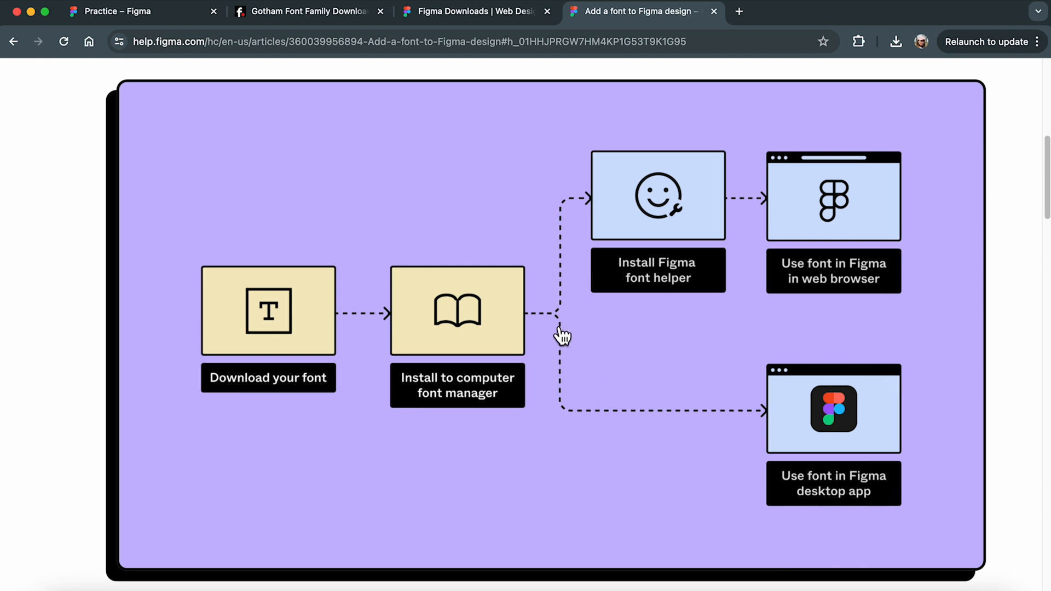
mouse_move(562, 320)
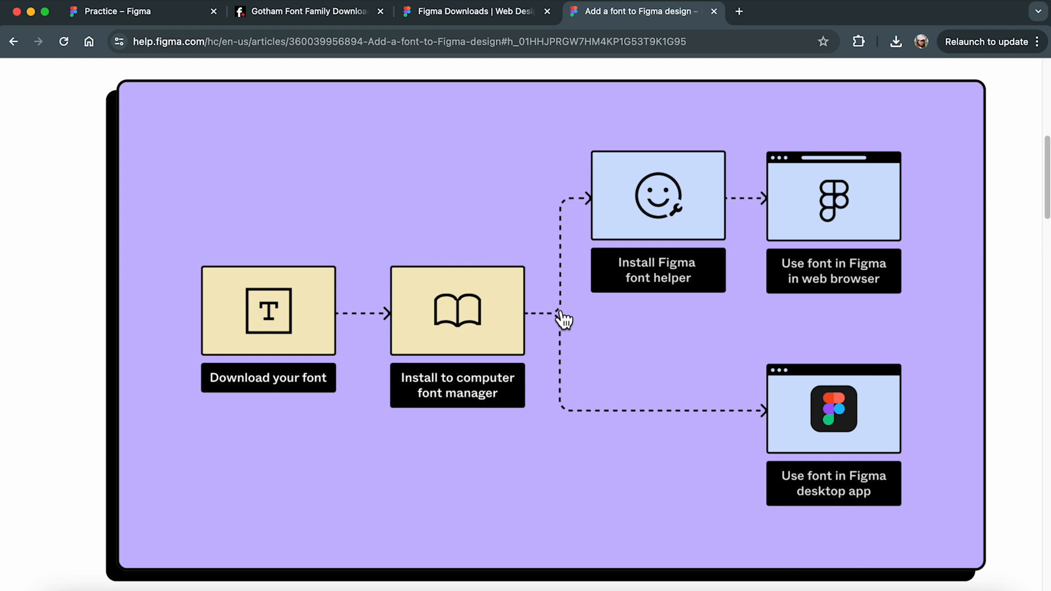
mouse_move(622, 291)
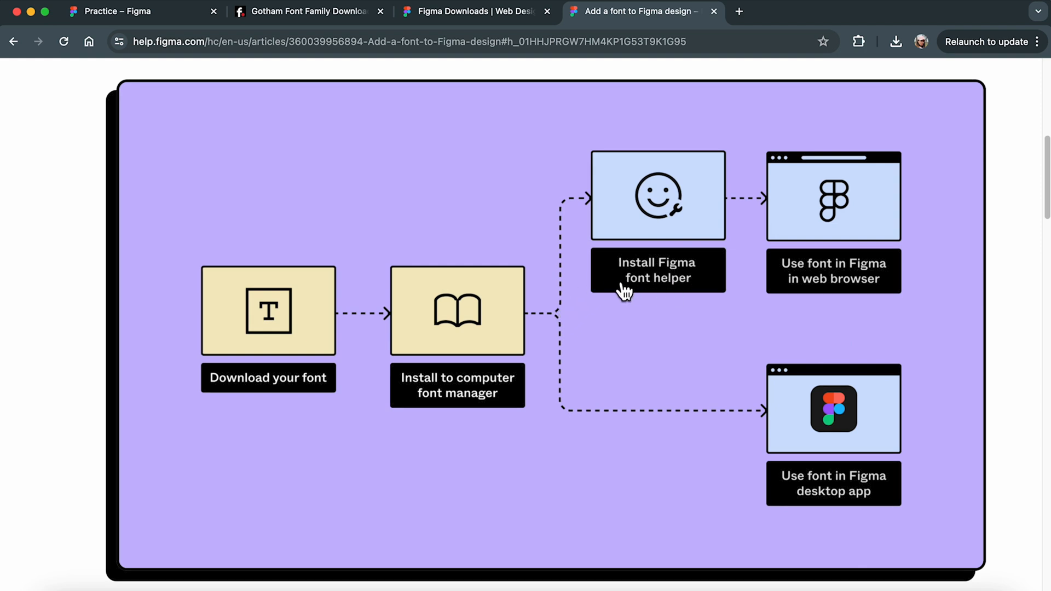
mouse_move(867, 307)
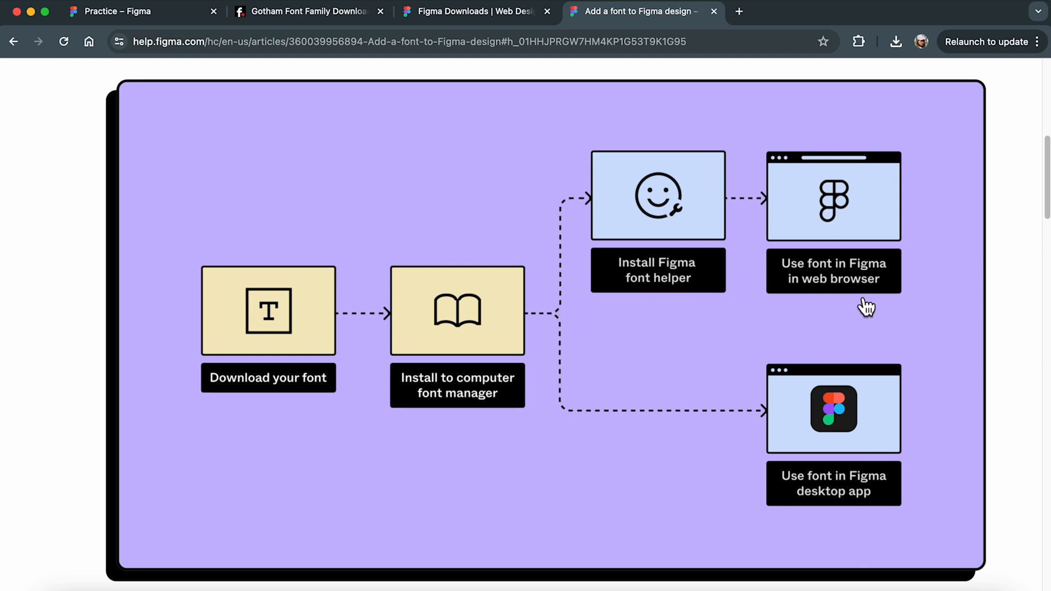
mouse_move(967, 315)
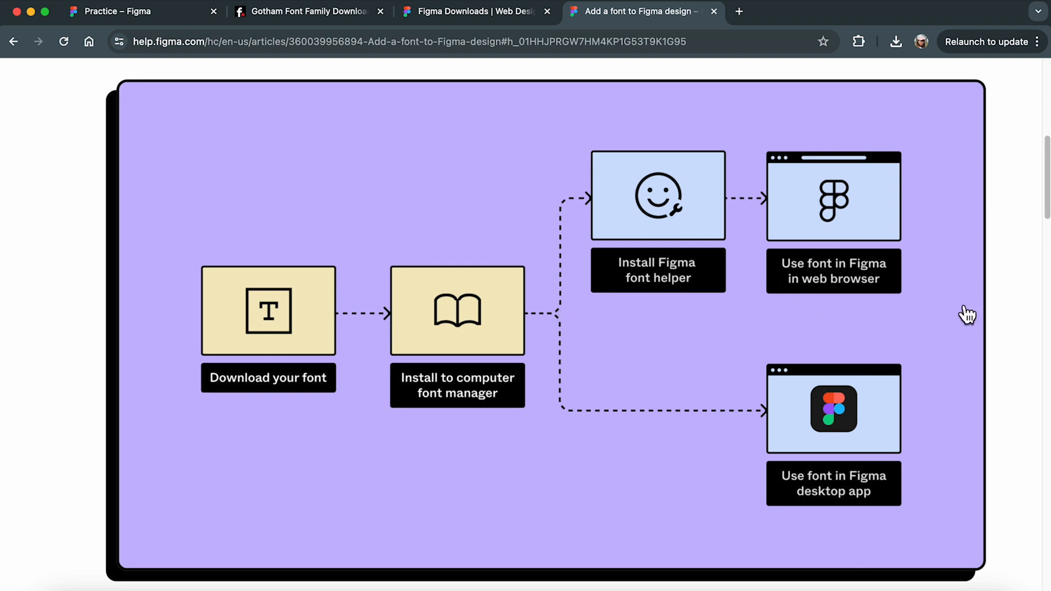
scroll(down, 3)
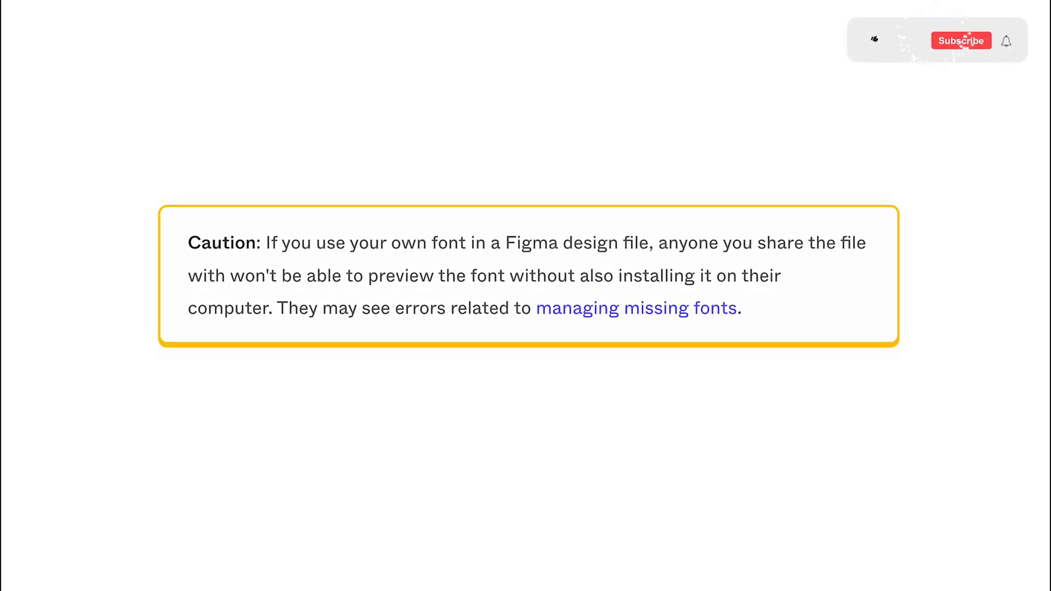
click(874, 41)
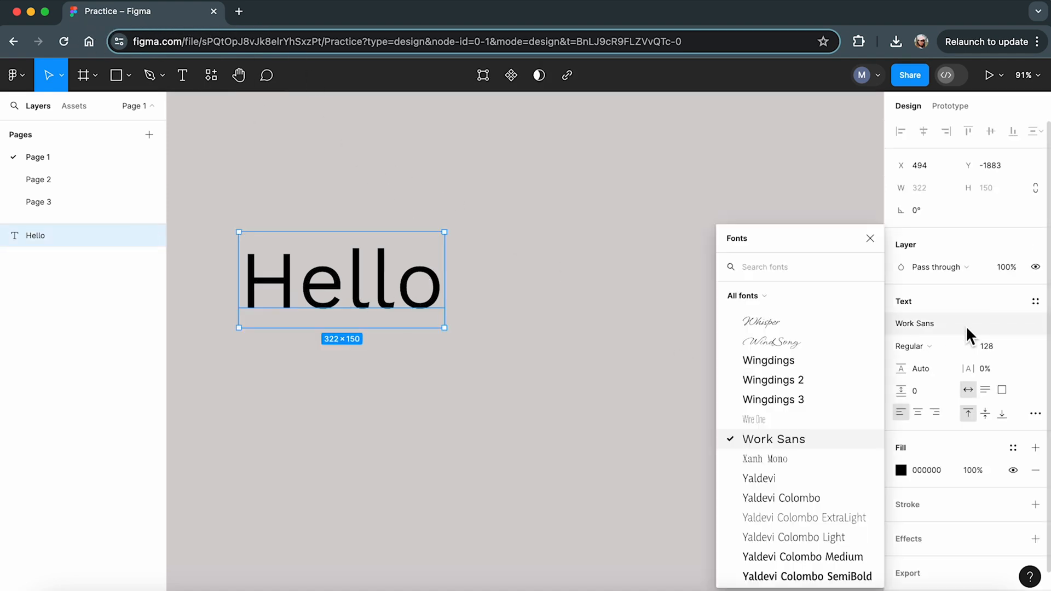
Search the font list for 'gotham' again and find no matching fonts.
text(gotham)
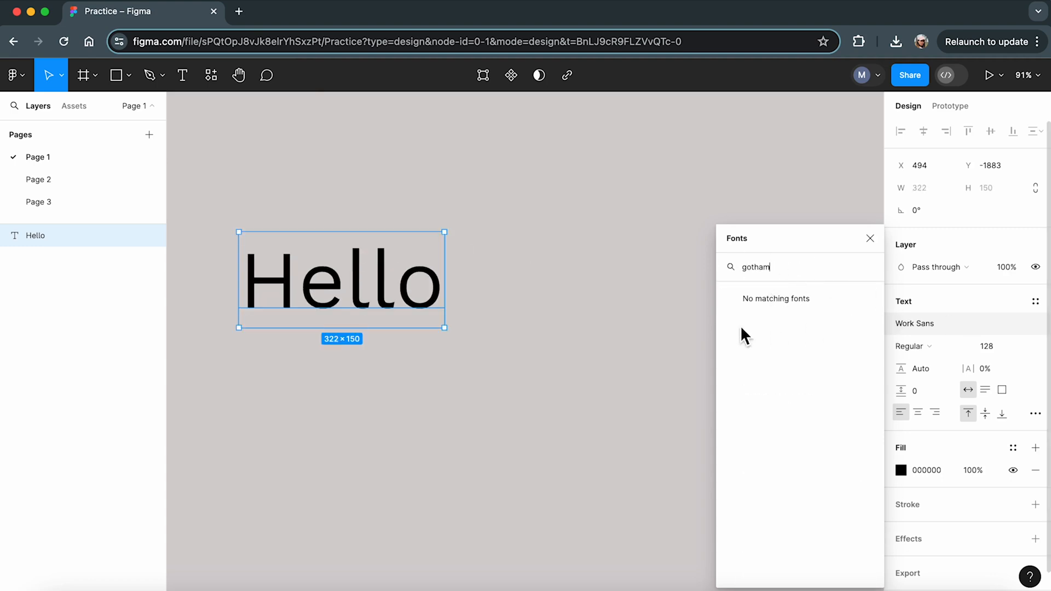
mouse_move(834, 394)
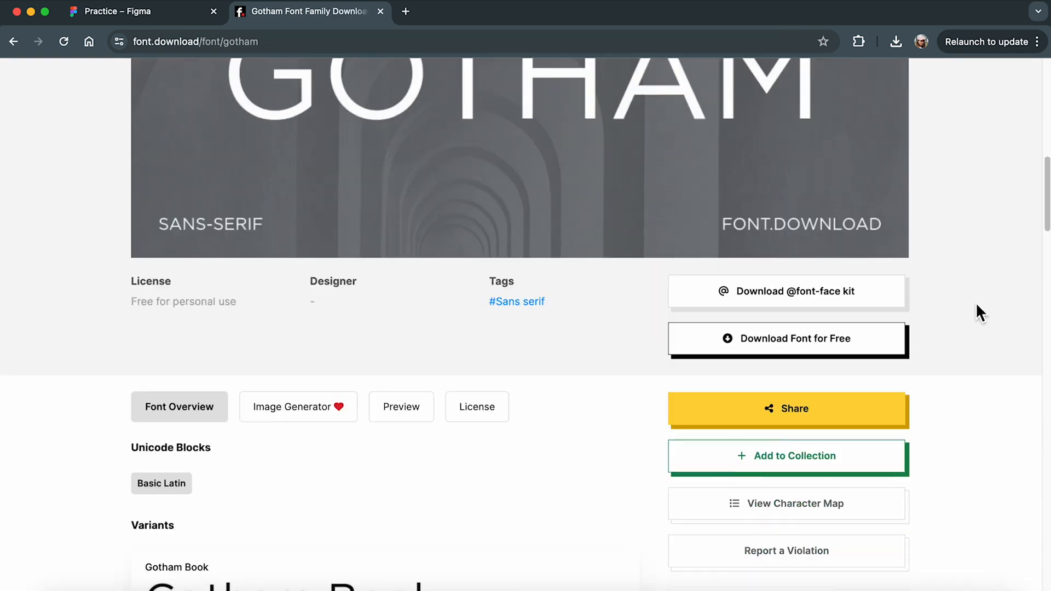
Download the free Gotham font family as gotham.zip and dismiss the ad popup.
scroll(down, 3)
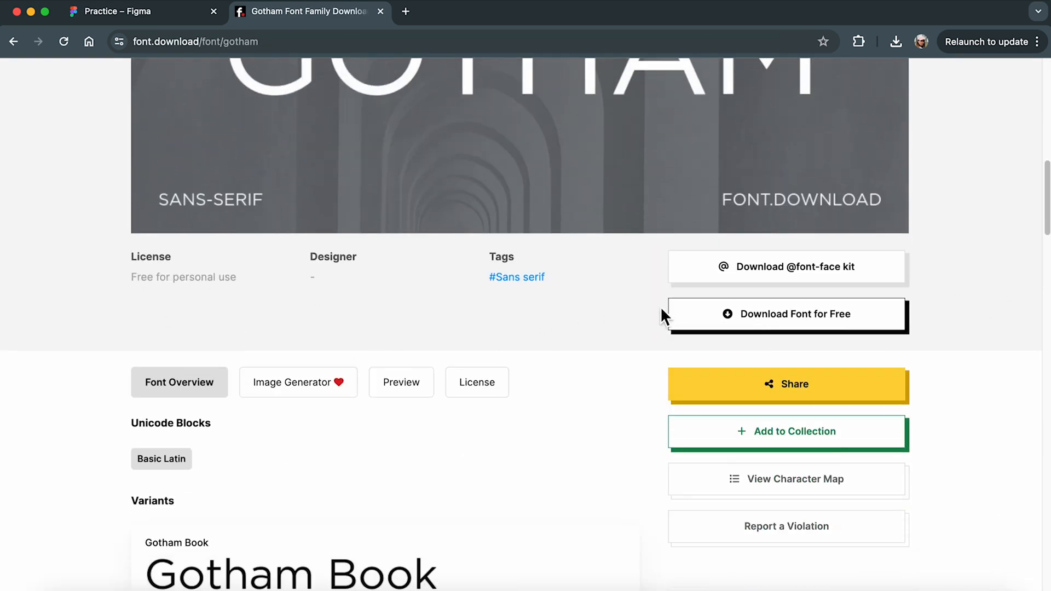
click(787, 314)
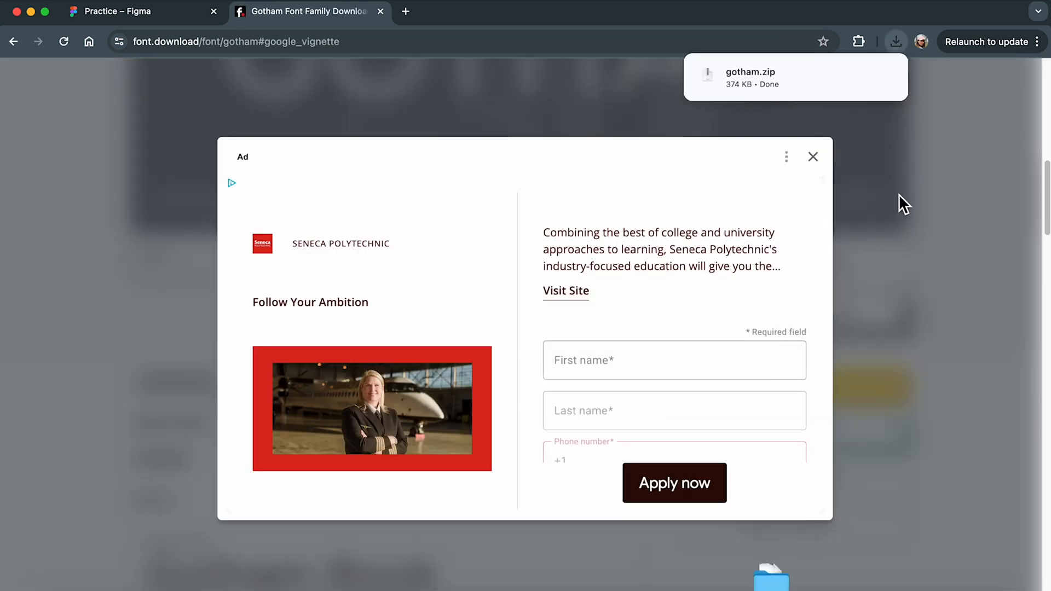
click(813, 156)
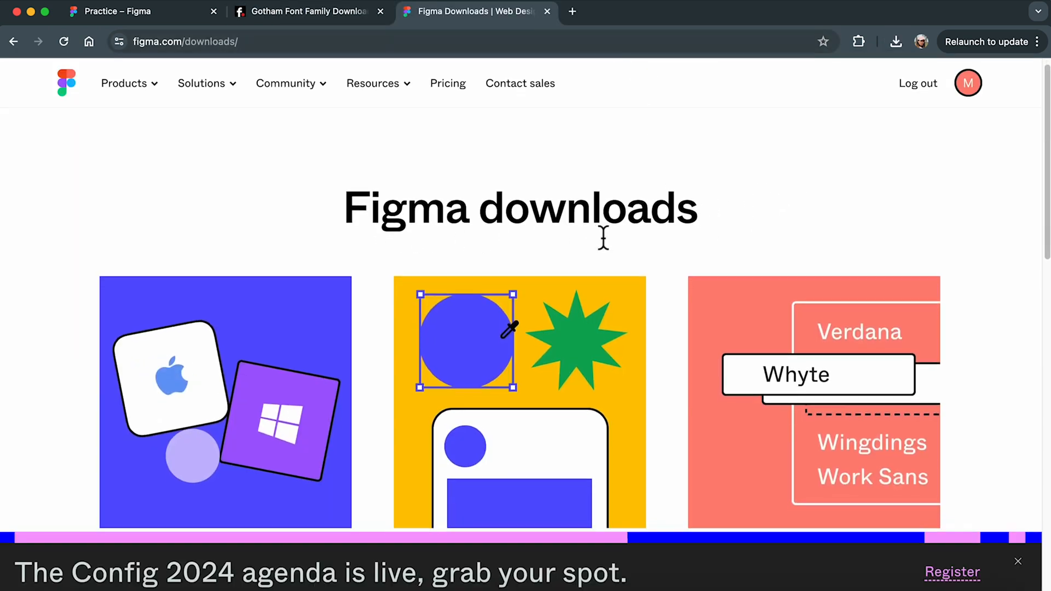
Download Figma's macOS font installer (.dmg) and return to the Hello design with fonts closed.
scroll(down, 3)
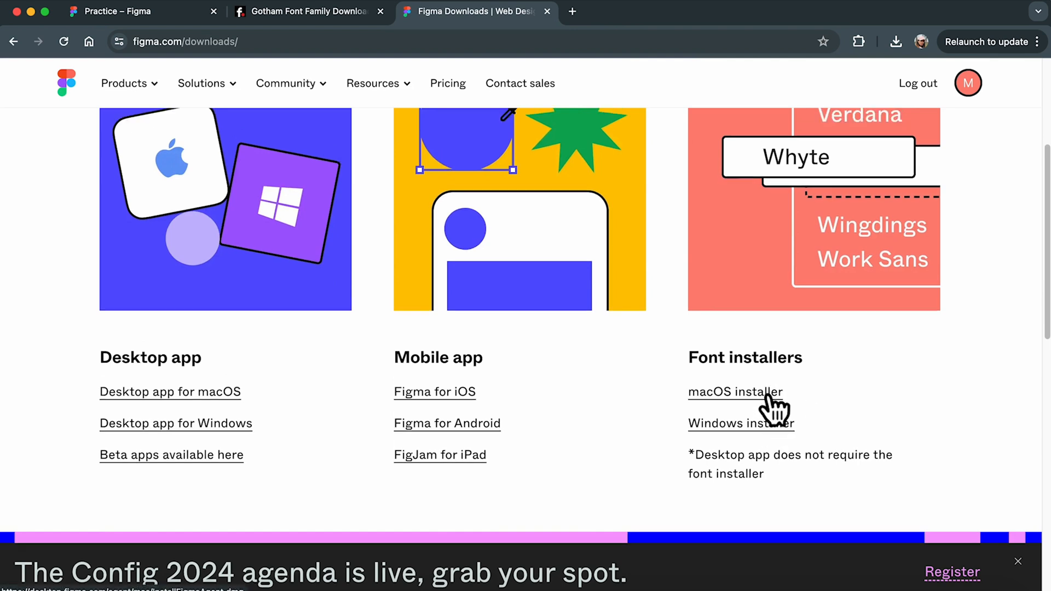
click(895, 41)
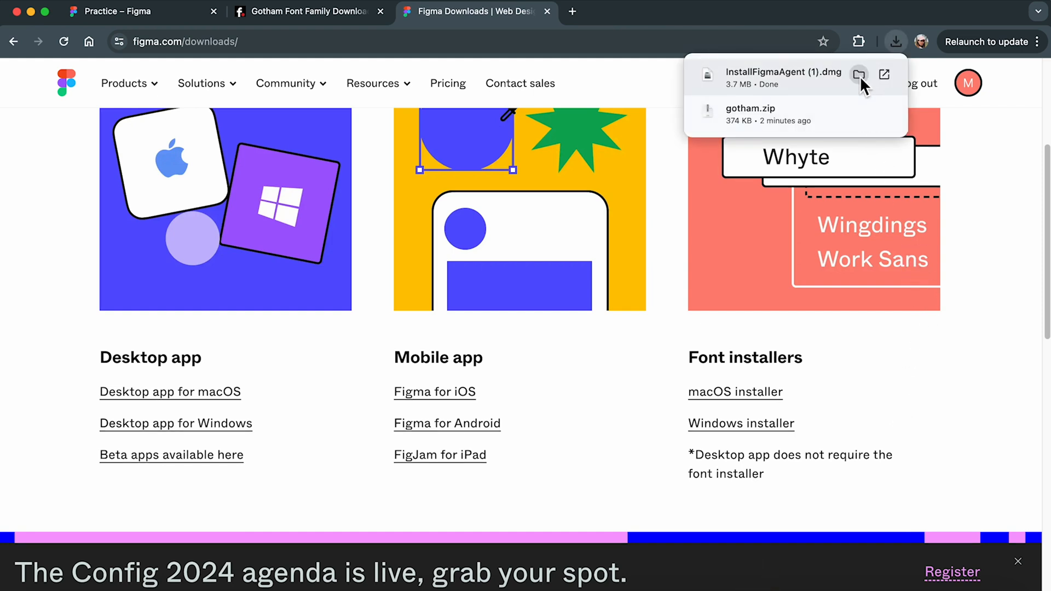
click(121, 11)
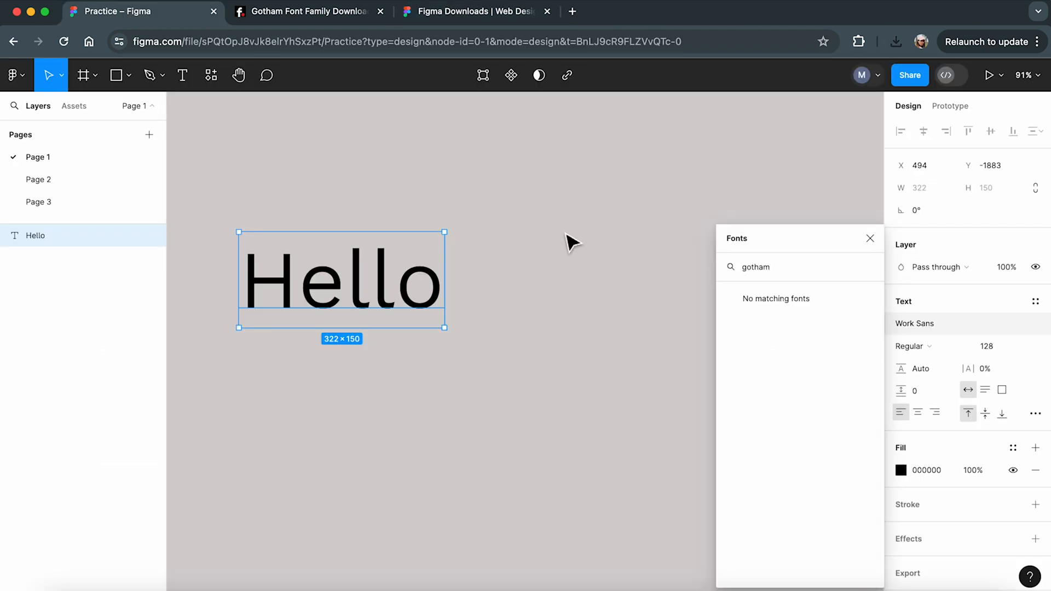
click(871, 239)
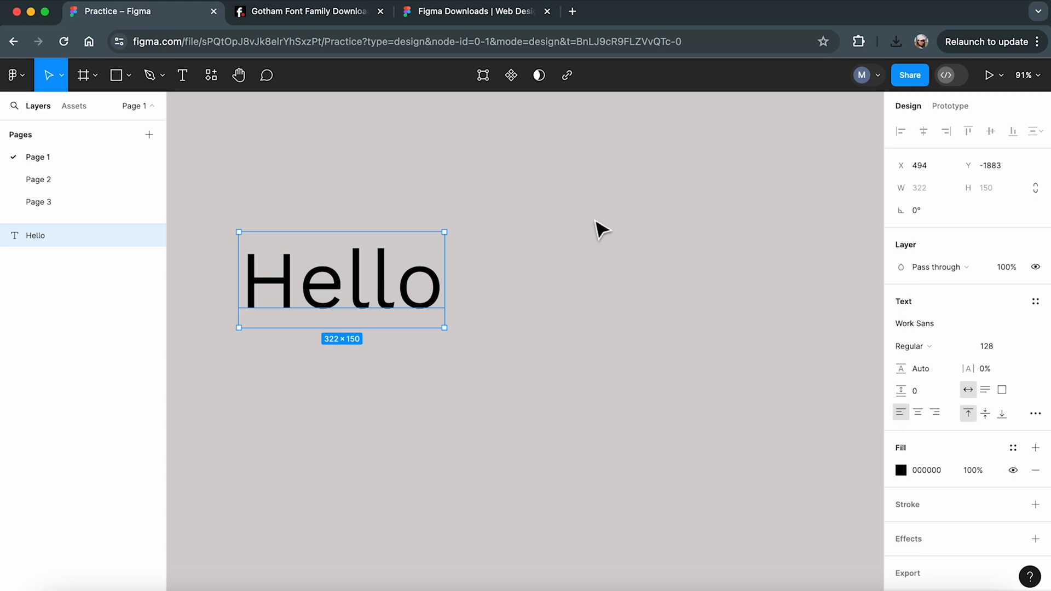